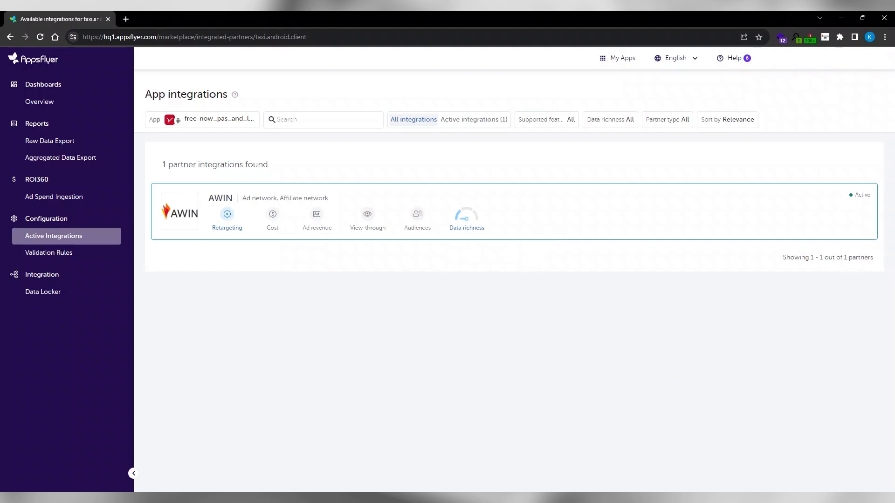
mouse_move(551, 225)
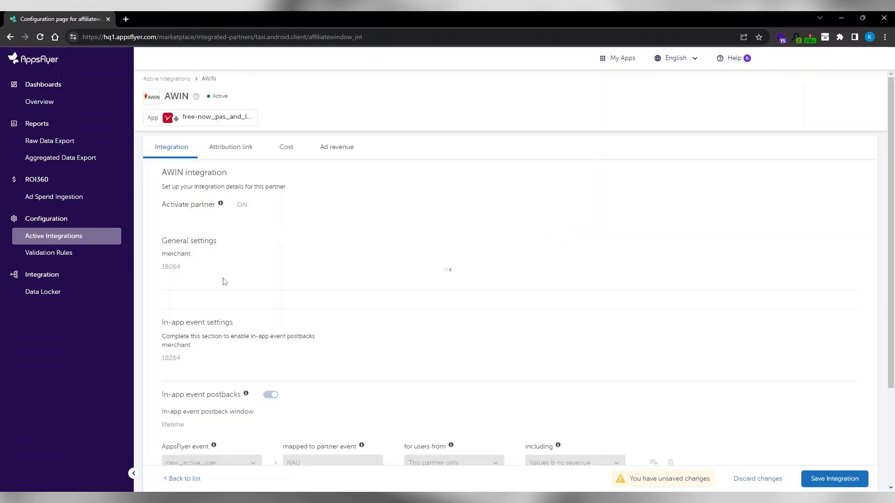
mouse_move(224, 251)
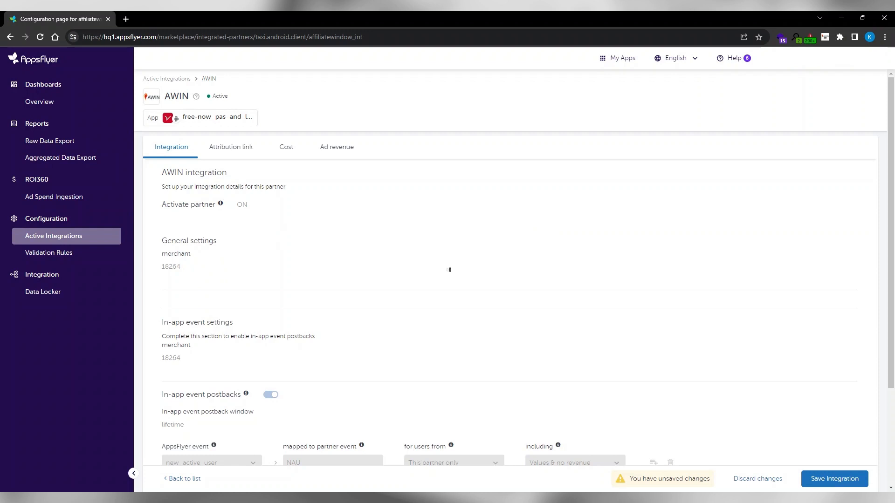
Step: Open the AWIN integration card (merchant 18264) from Active Integrations
double_click(170, 266)
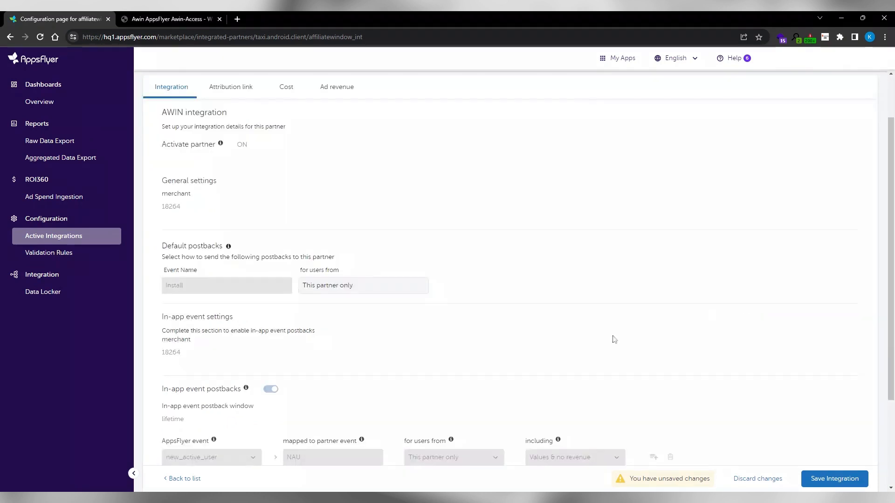
mouse_move(195, 360)
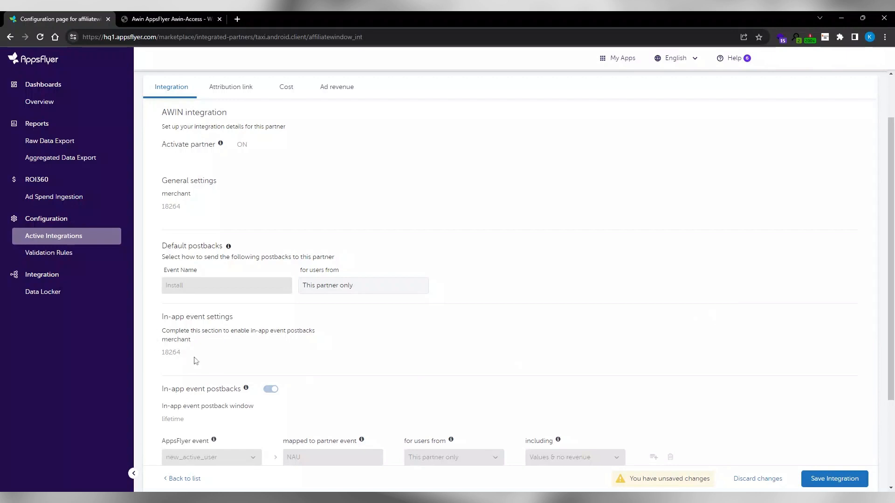
mouse_move(298, 348)
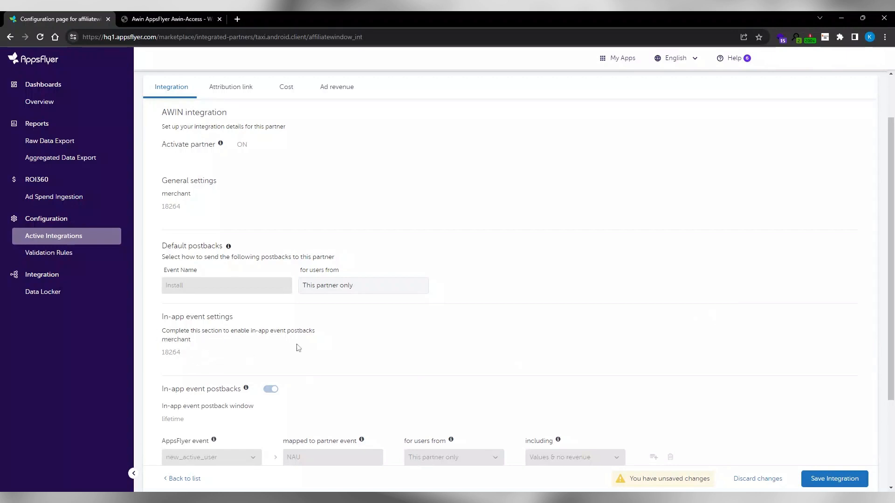
mouse_move(303, 304)
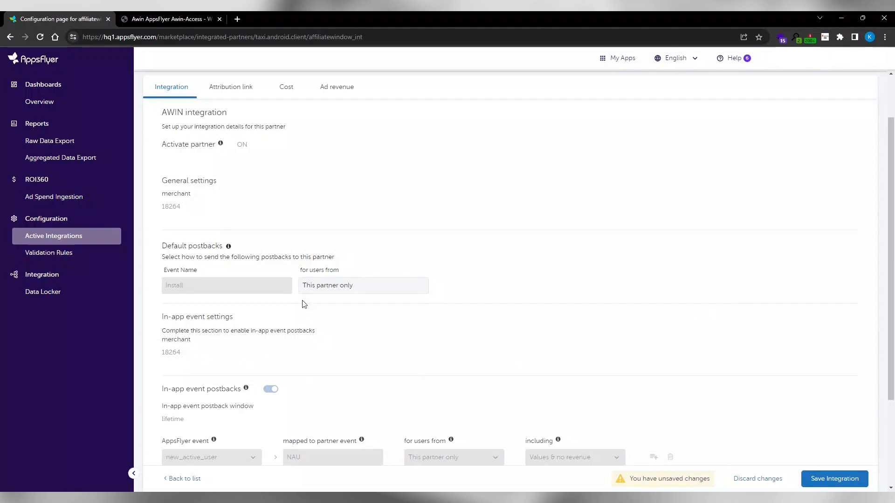
mouse_move(302, 268)
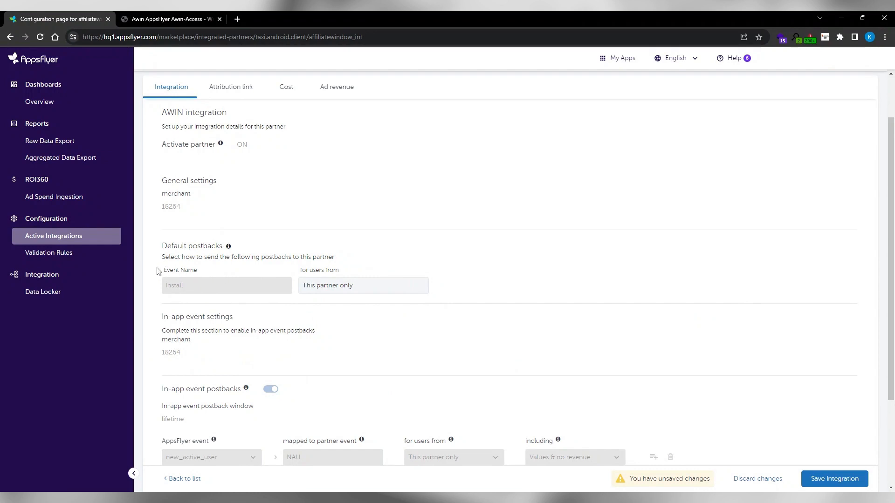
mouse_move(160, 338)
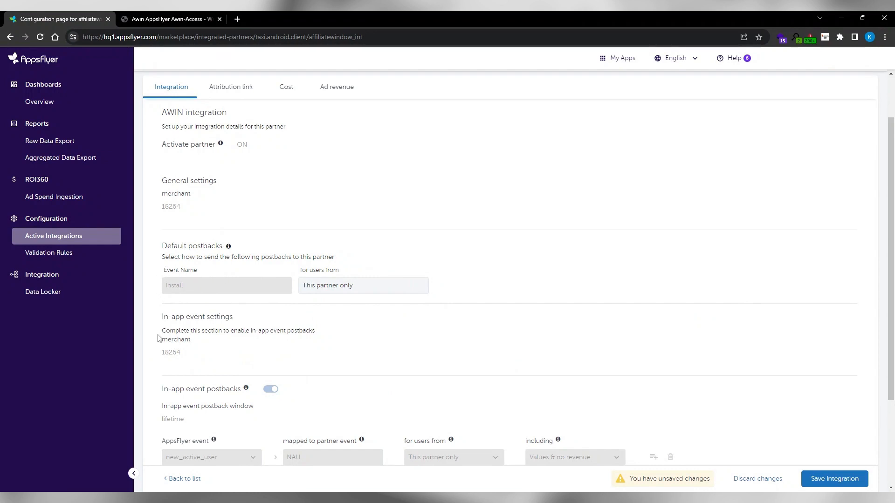
Step: Map new_active_user, customer_registered, completed_purchase and created_booking to AWIN partner events
scroll("down", 3)
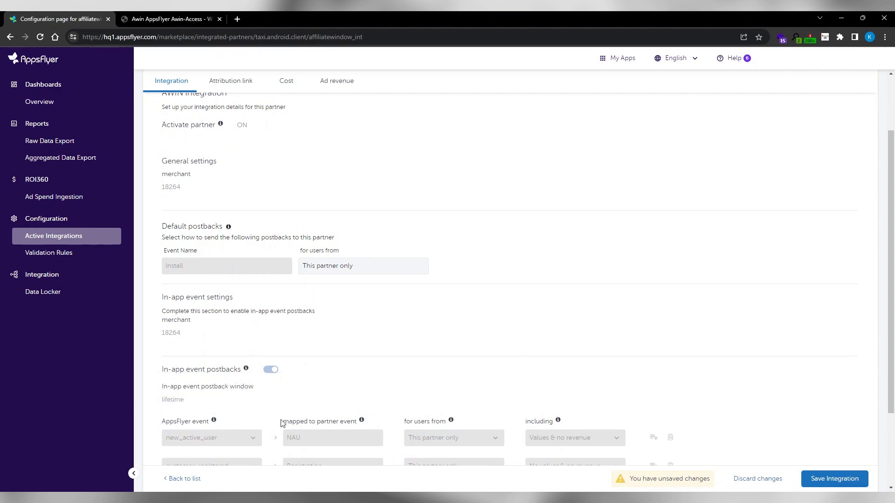
mouse_move(361, 422)
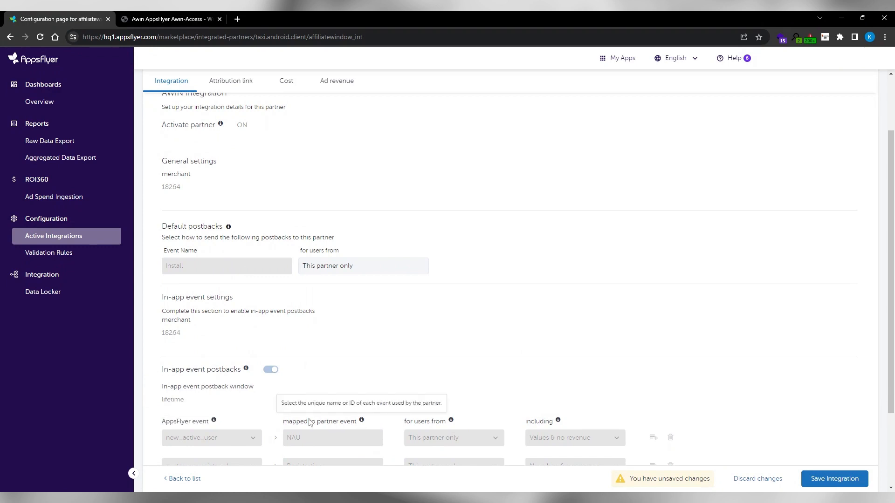
mouse_move(280, 427)
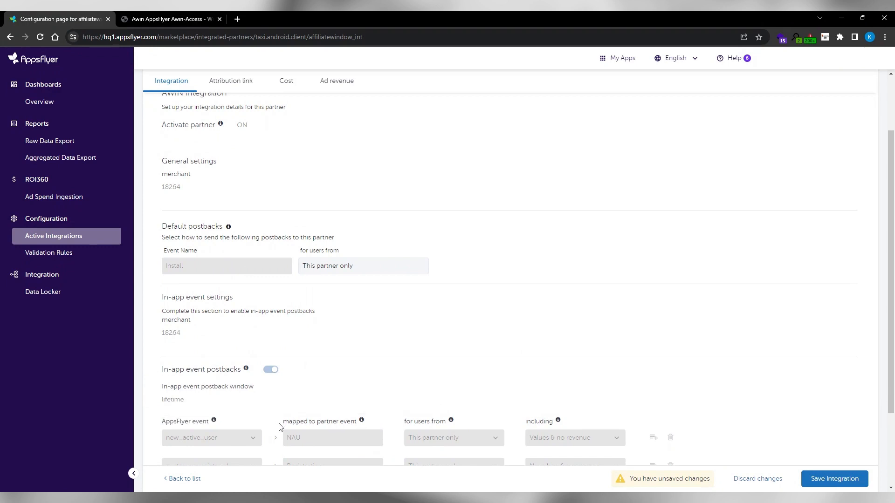
mouse_move(280, 427)
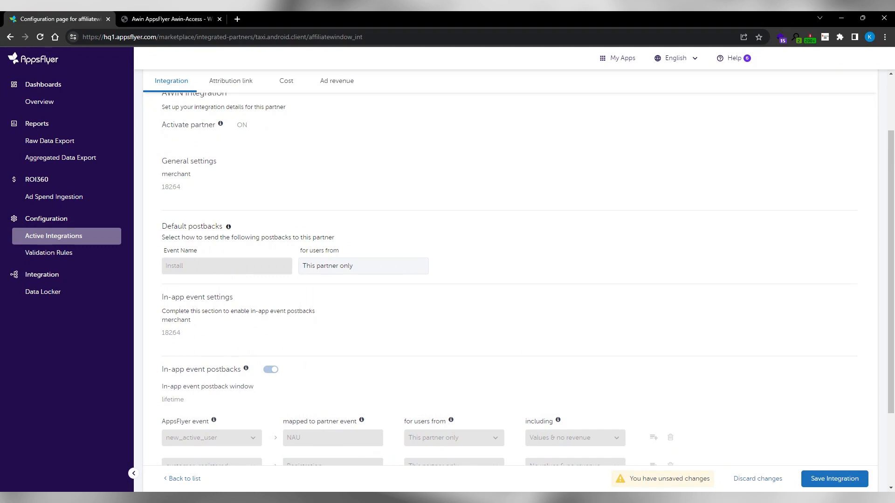
mouse_move(584, 450)
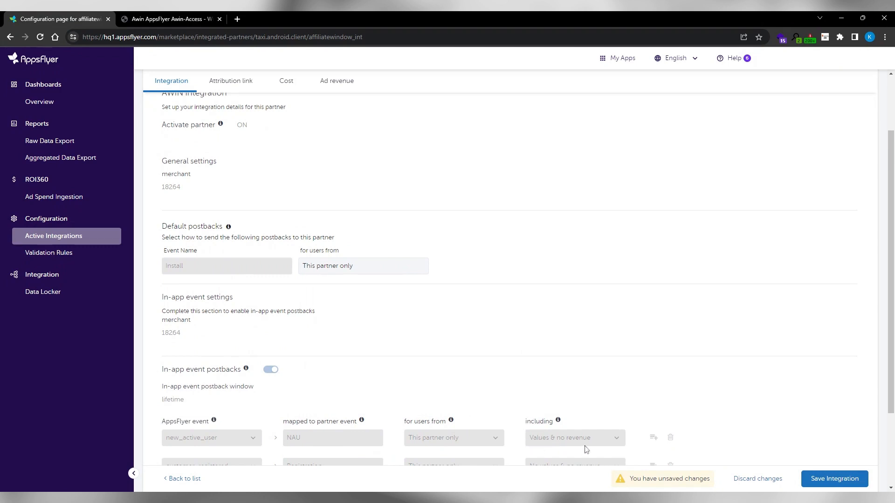
mouse_move(502, 435)
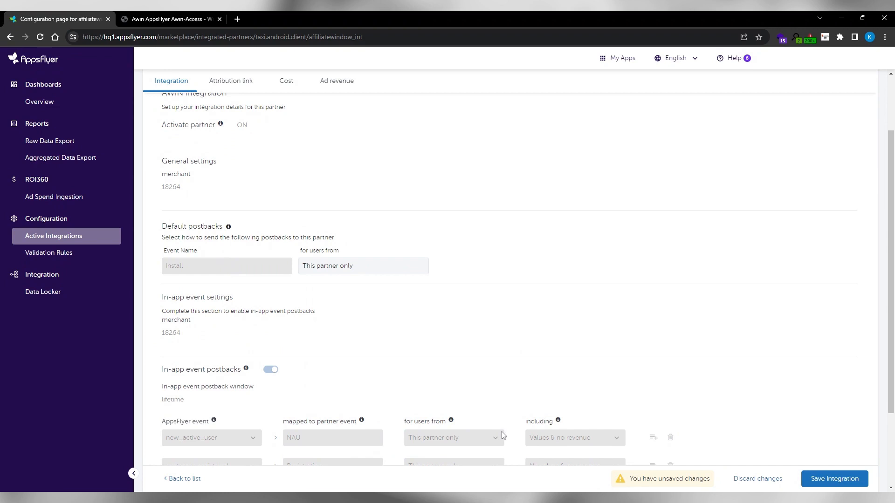
mouse_move(465, 421)
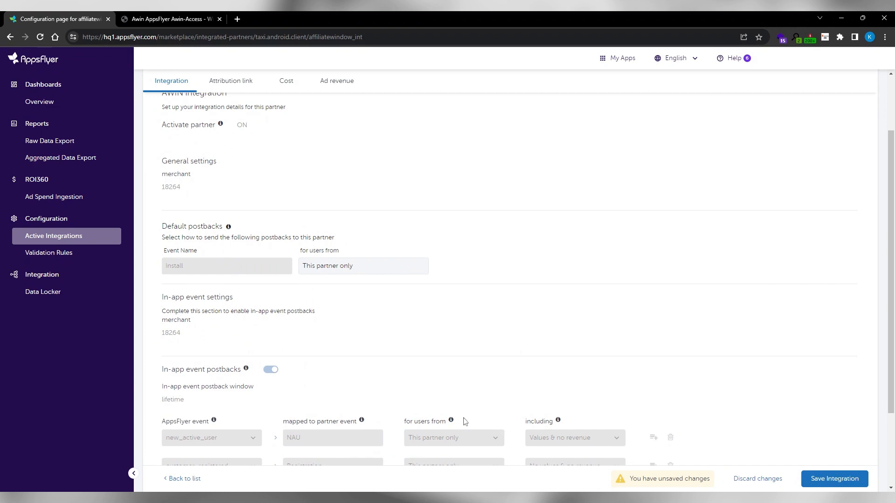
scroll("down", 3)
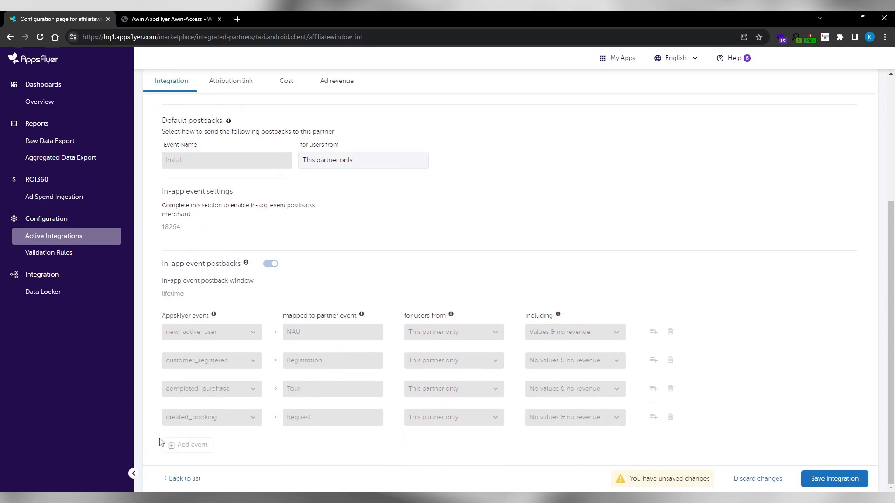
mouse_move(703, 417)
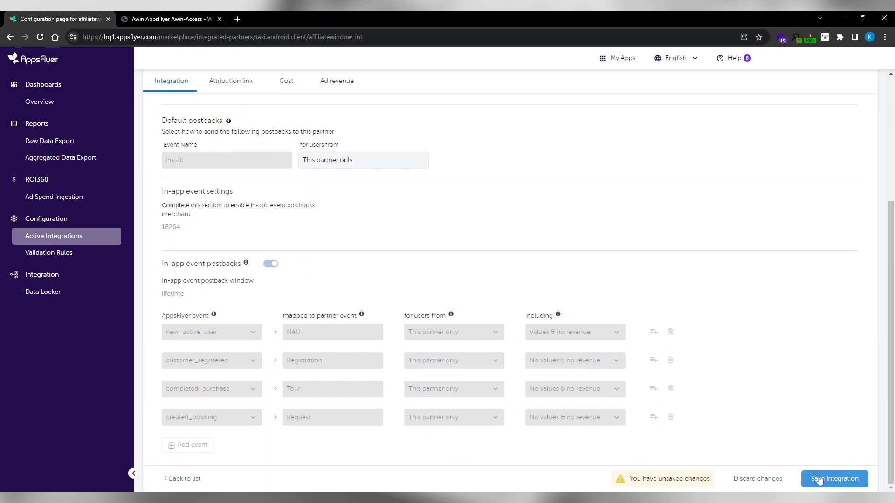
scroll("up", 3)
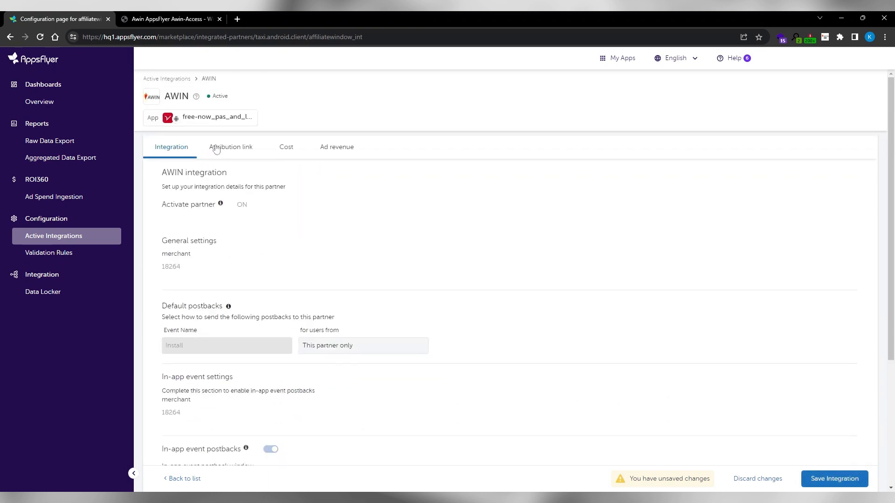
Step: Review AWIN's single-platform attribution link with site ID, campaign ID and ad ID parameters
left_click(231, 147)
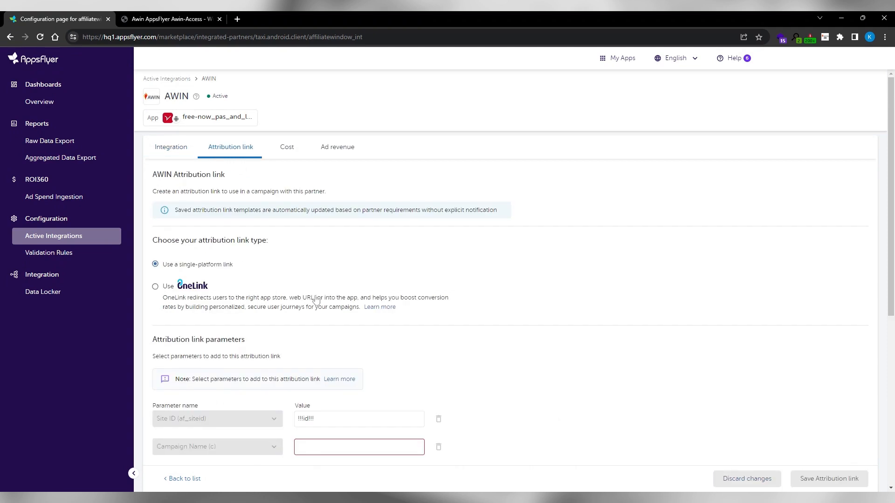
scroll("down", 3)
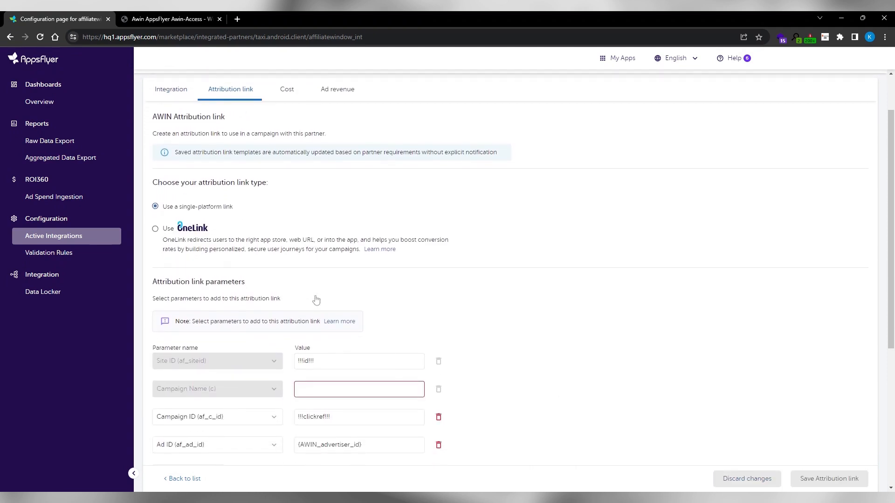
mouse_move(234, 198)
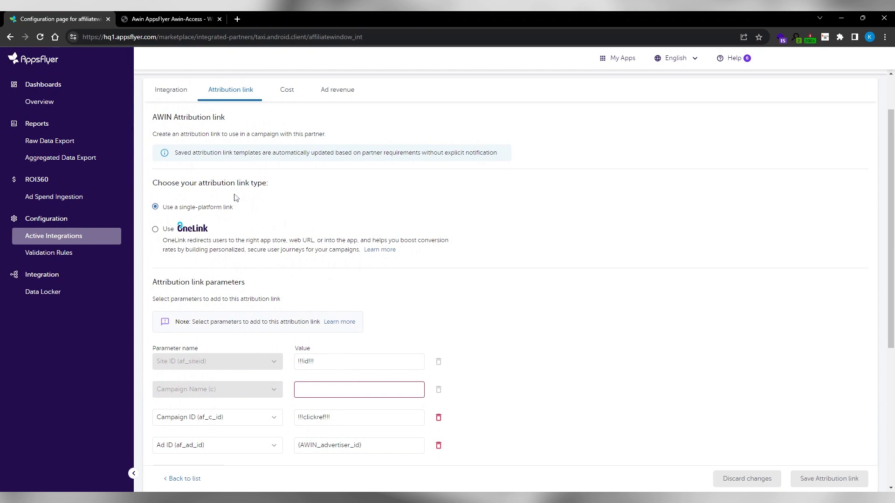
mouse_move(274, 179)
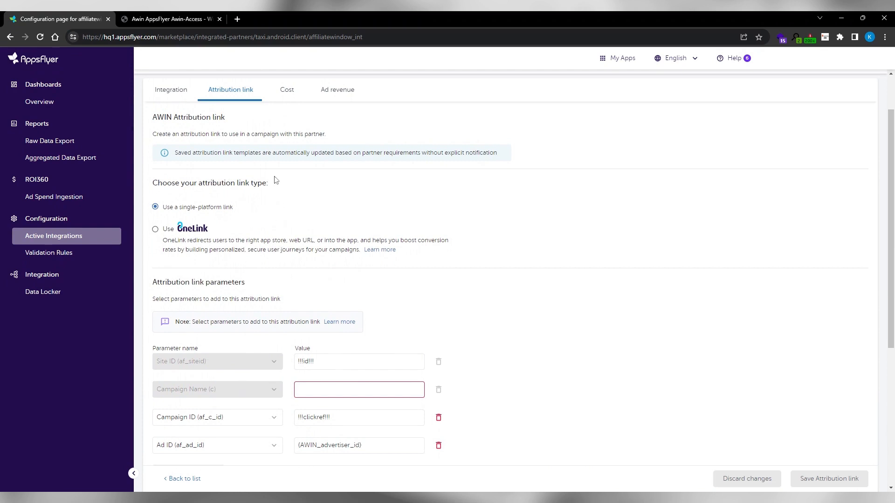
scroll("down", 3)
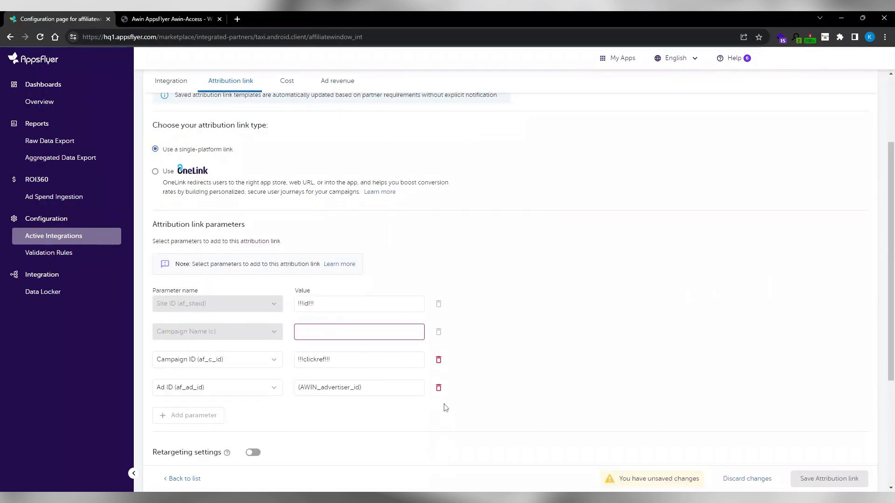
mouse_move(135, 285)
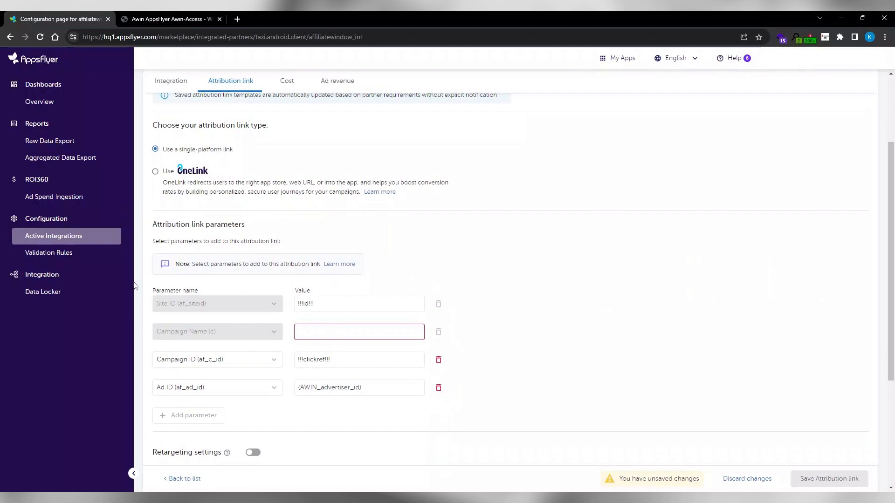
scroll("down", 3)
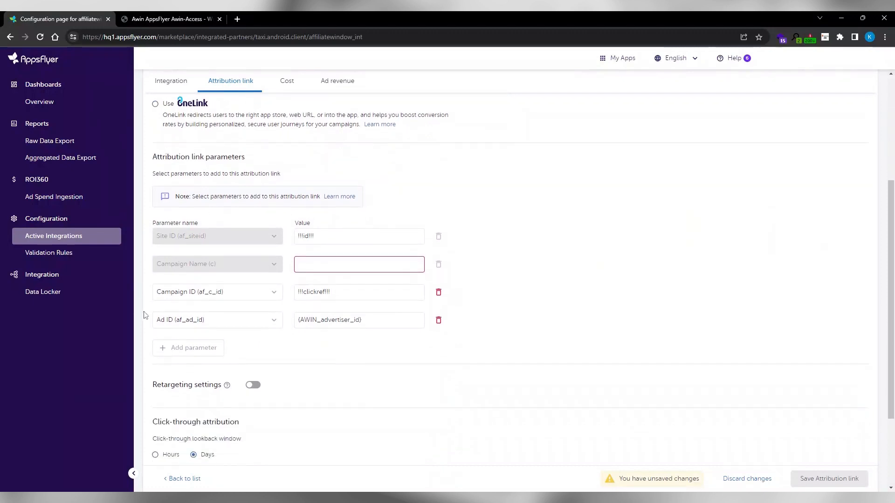
Step: Enable retargeting on the AWIN link and check the 30-day re-engagement window
left_click(252, 384)
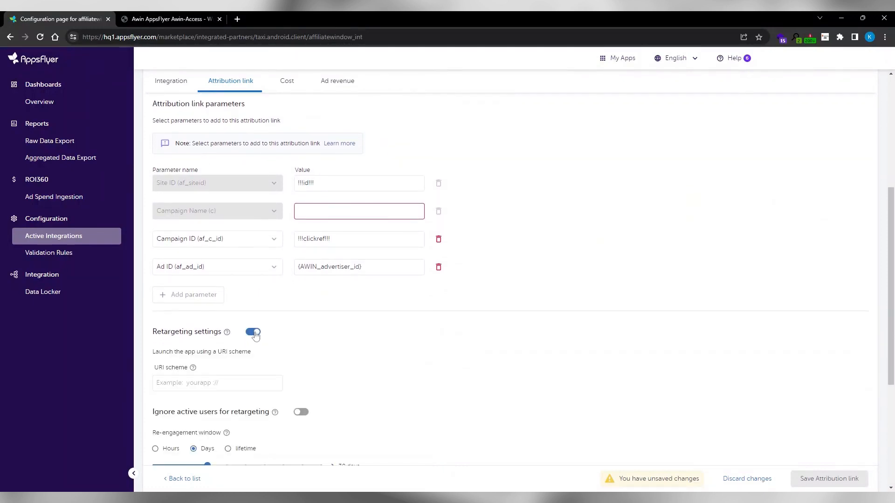
scroll("down", 3)
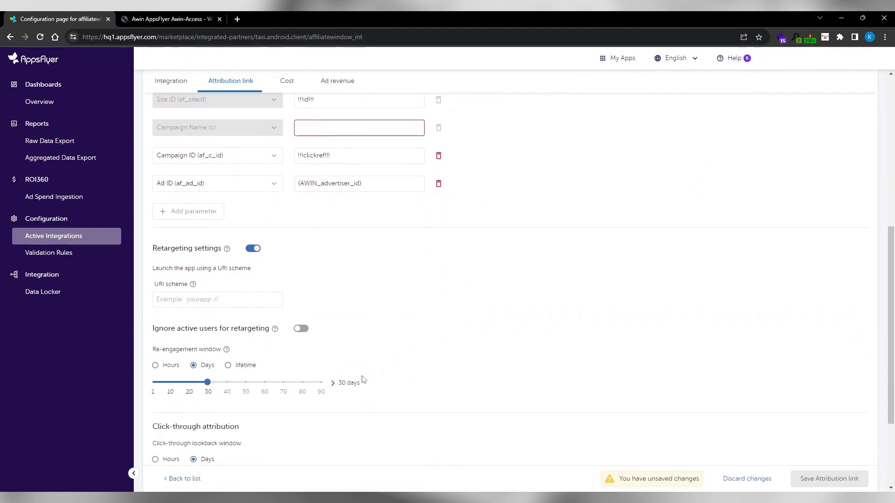
mouse_move(139, 363)
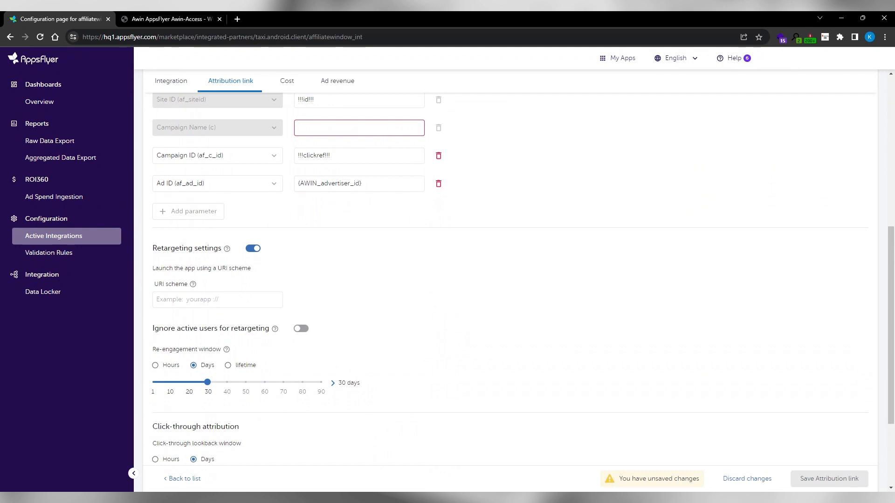
scroll("down", 3)
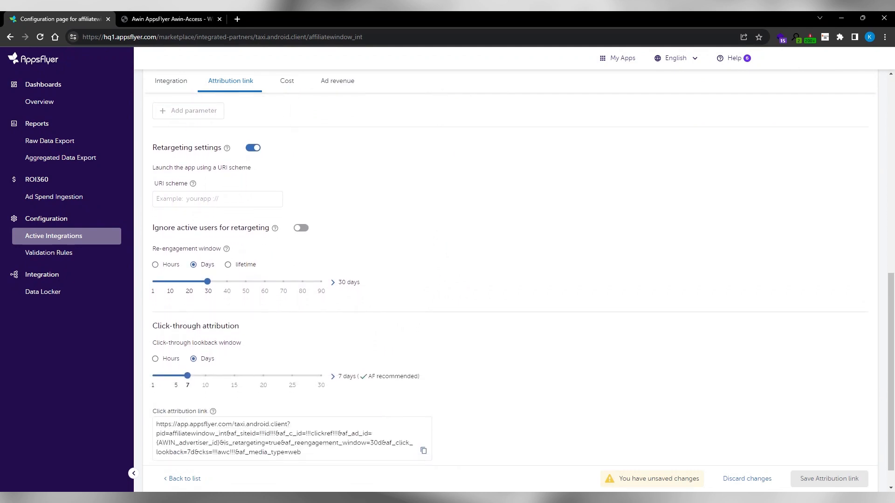
mouse_move(435, 383)
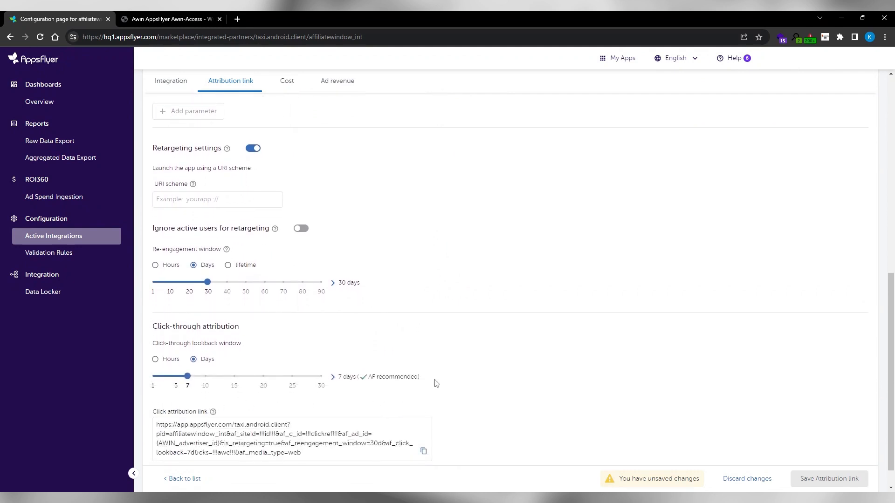
mouse_move(142, 327)
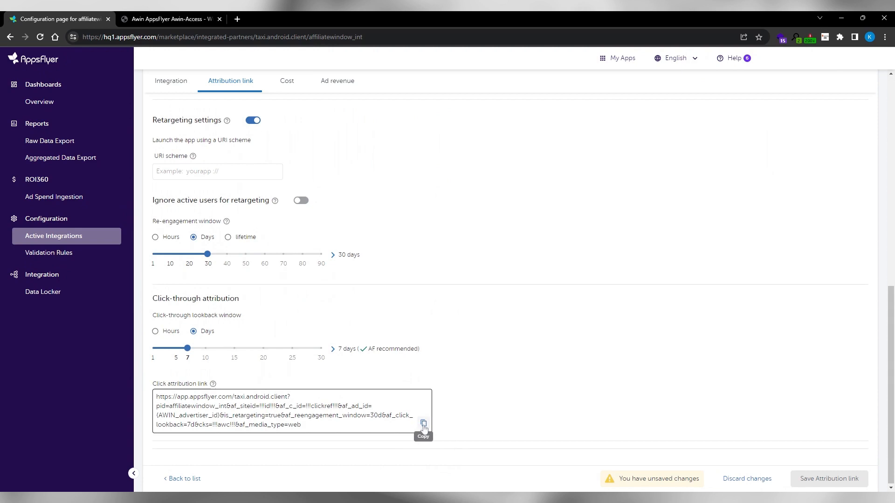
Step: Copy AWIN's click attribution link, including retargeting parameters, from Click-through attribution
left_click(423, 424)
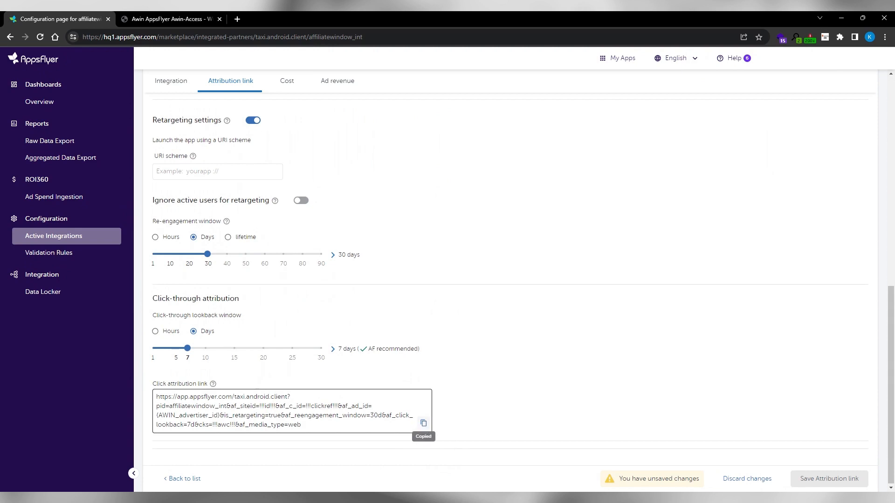